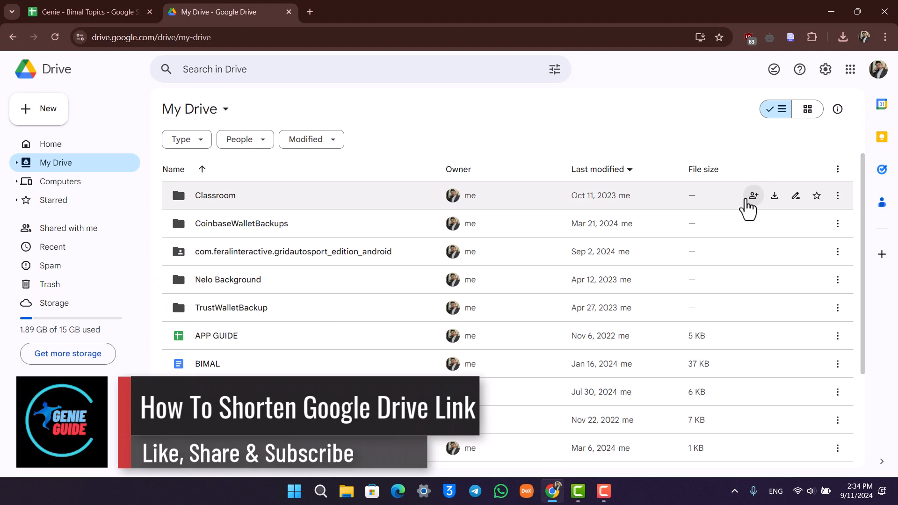
- Copy the Classroom folder's share link from its Share dialog
click(753, 196)
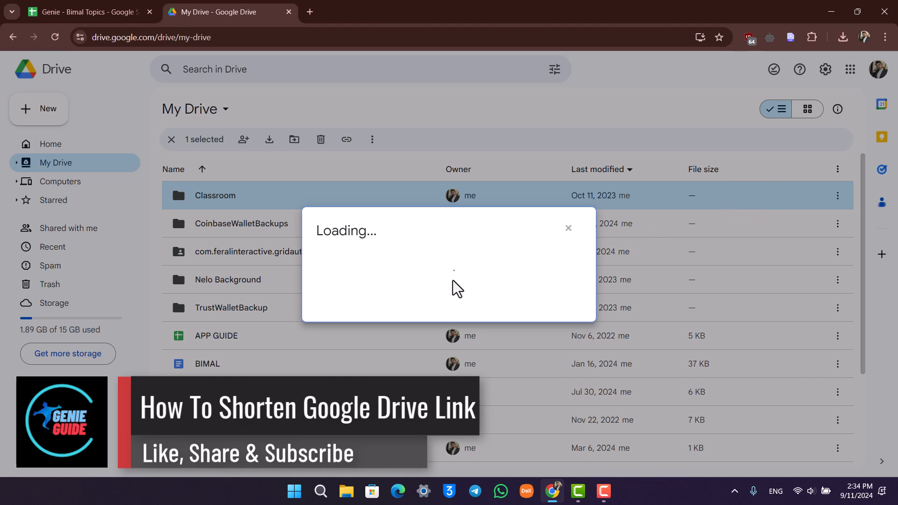
click(350, 361)
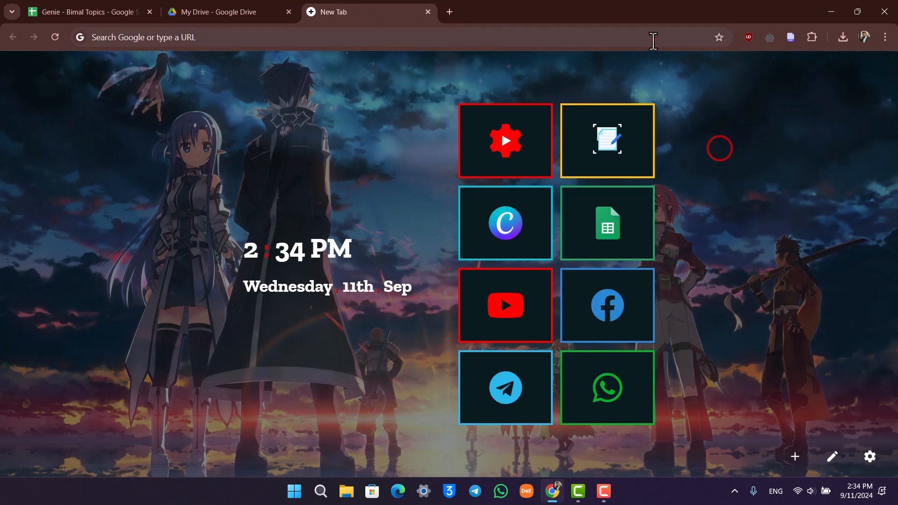
- Visit bit.ly and look over Bitly's pricing plans
text(bit.ly.com)
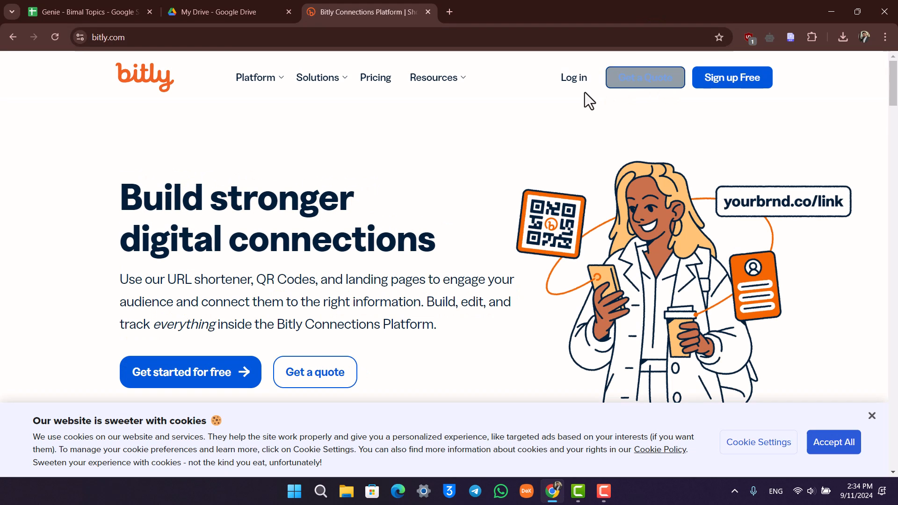
click(375, 78)
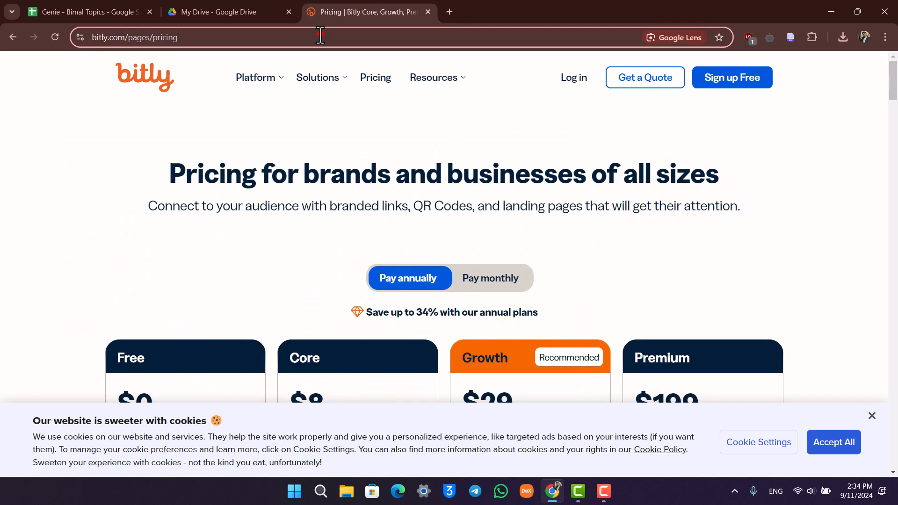
- Search for 'link shortener' and go to the shorturl.at URL Shortener result
text(link shor)
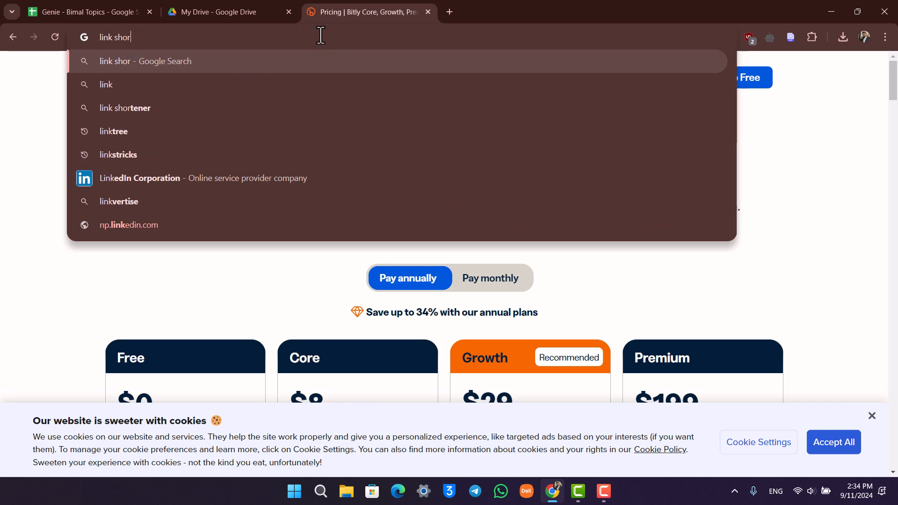
text(tener)
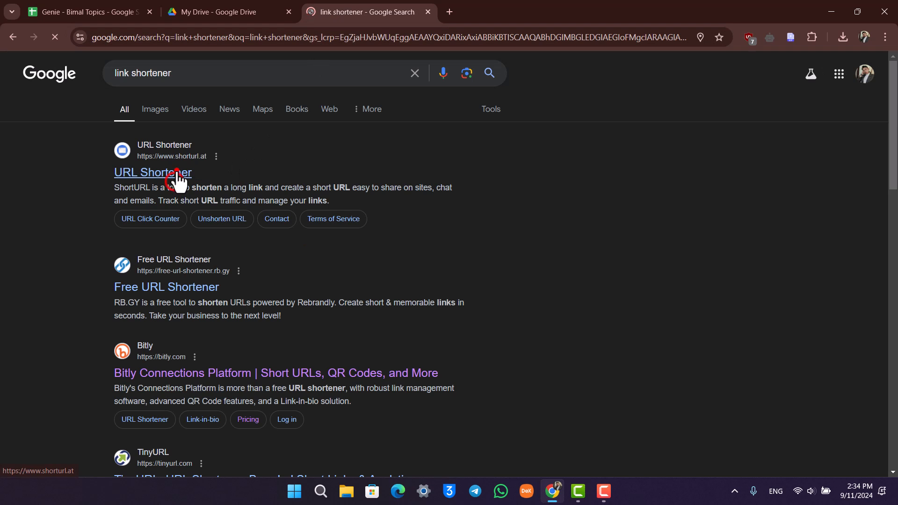
click(152, 172)
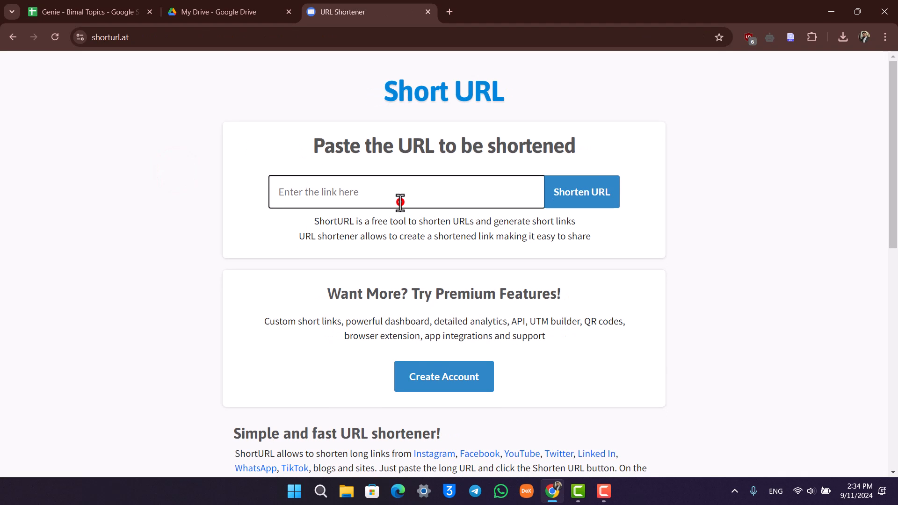
click(581, 191)
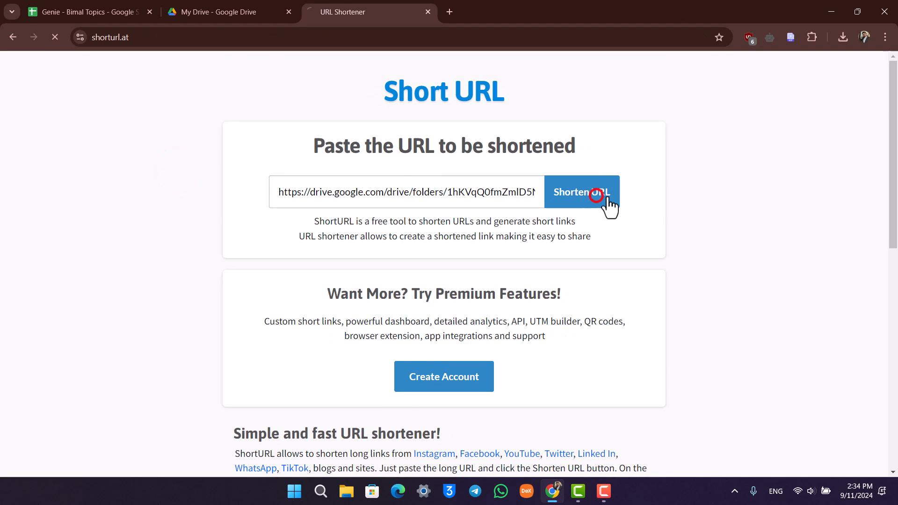
click(582, 192)
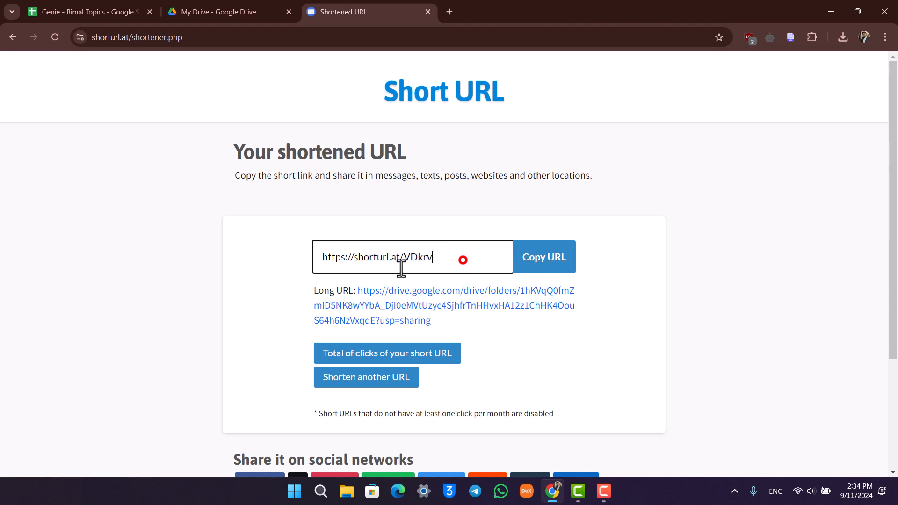
click(543, 256)
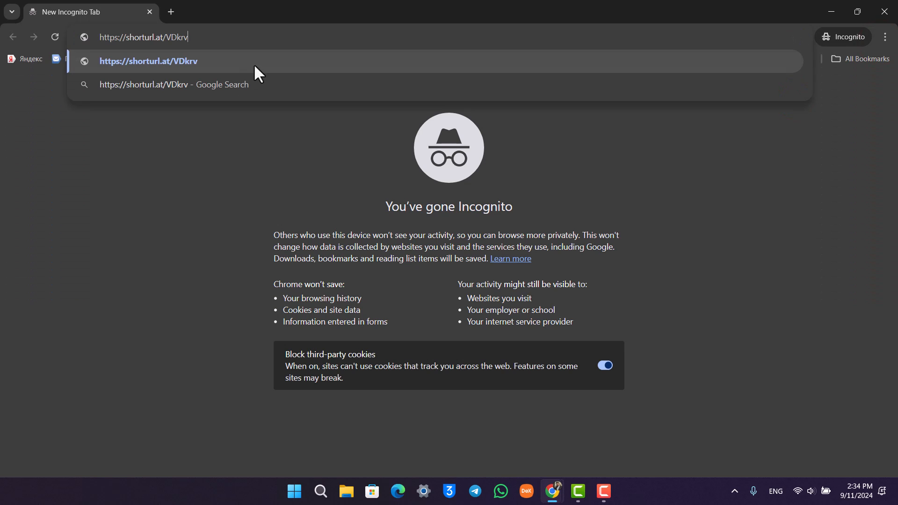
mouse_move(192, 129)
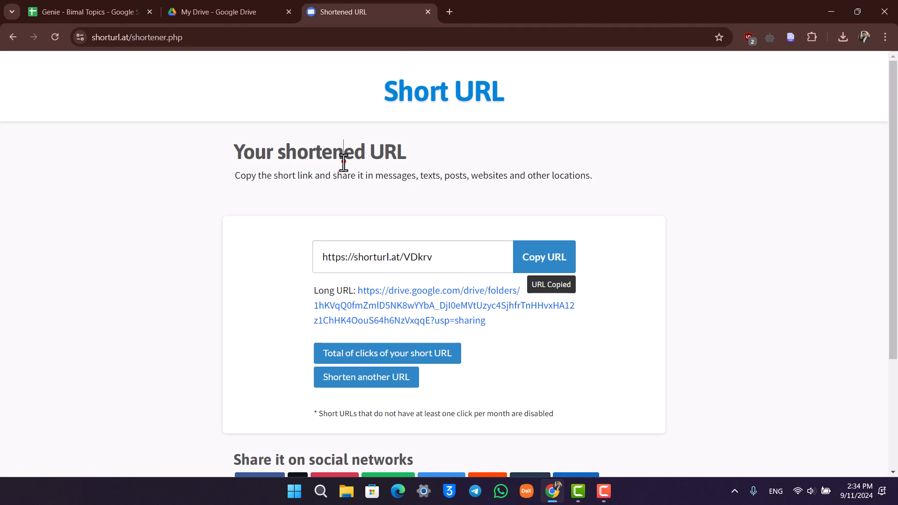
- Return to the Drive tab and step the shortener tab back to the search results
click(229, 11)
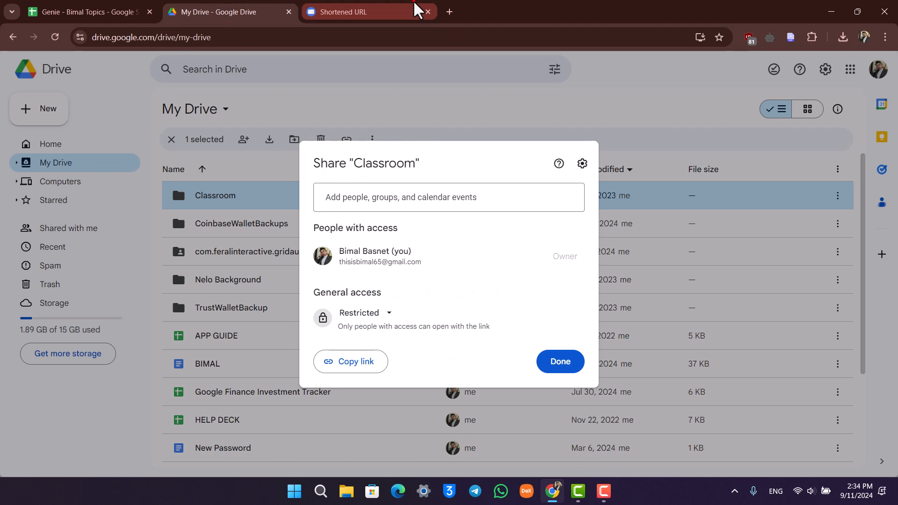
click(366, 11)
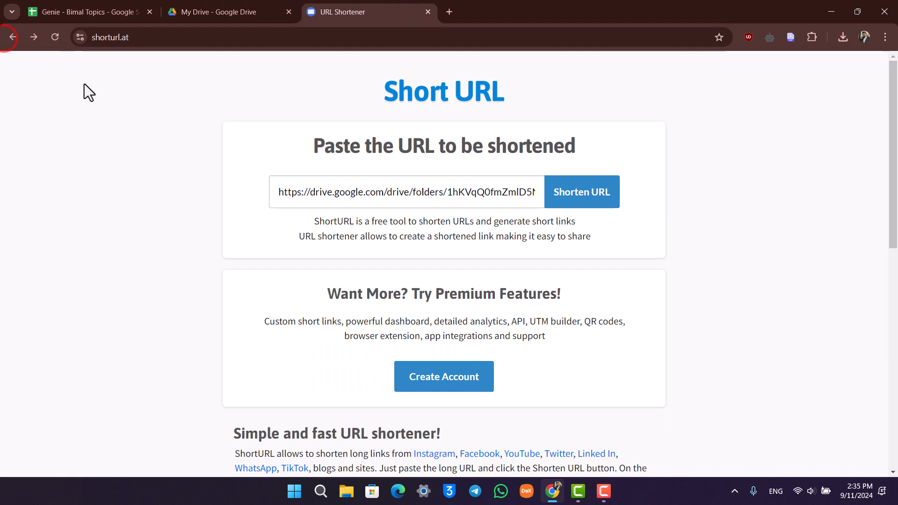
click(12, 37)
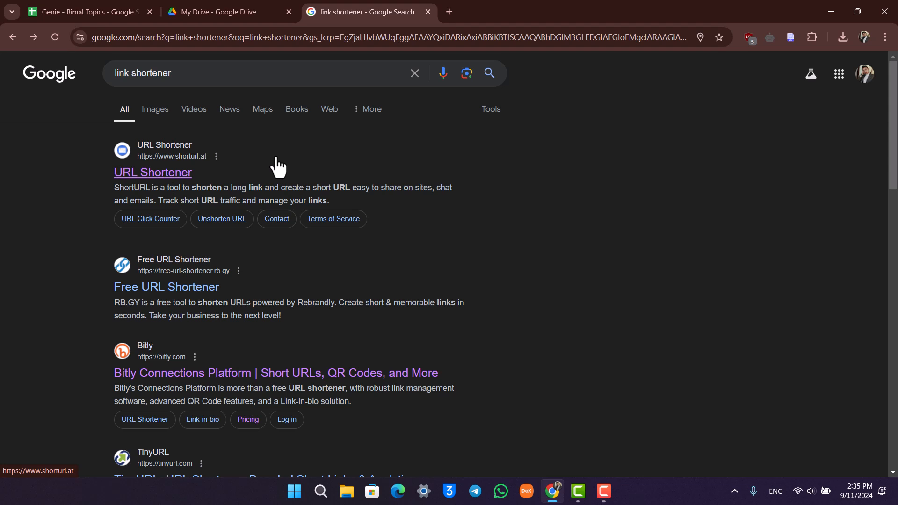
mouse_move(430, 24)
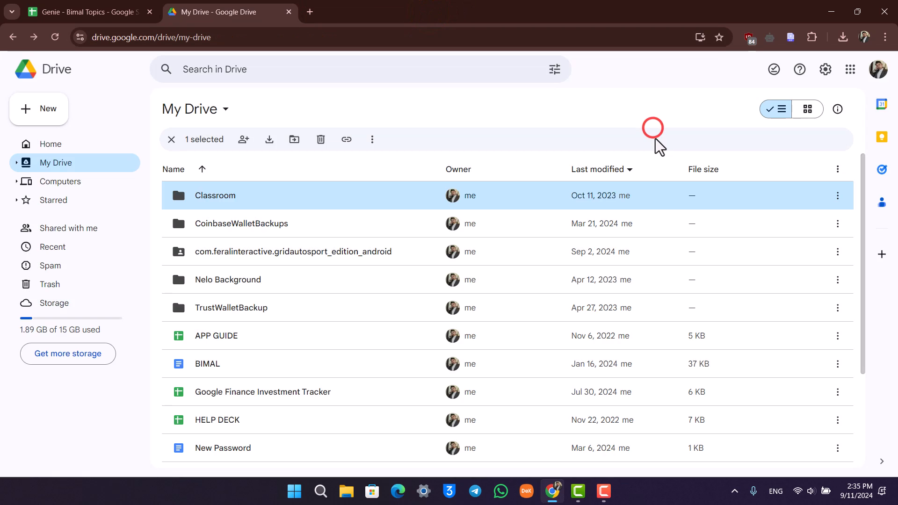
mouse_move(314, 444)
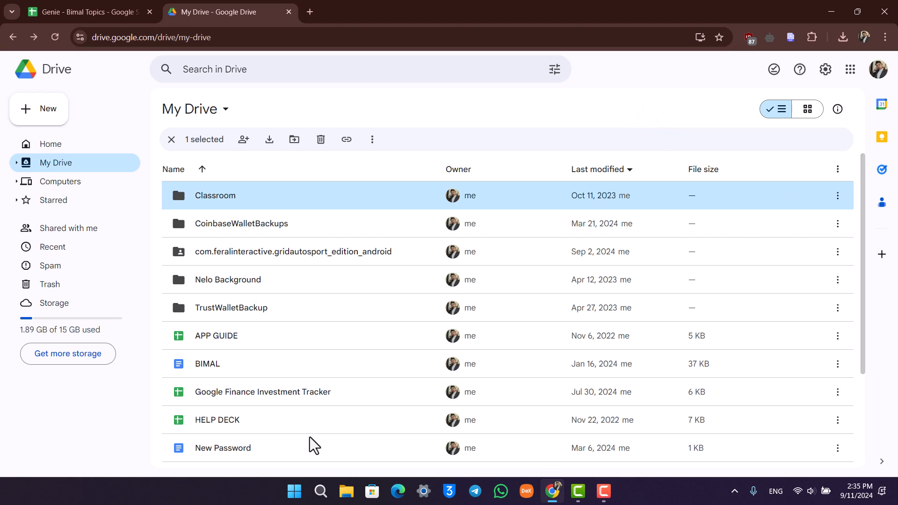